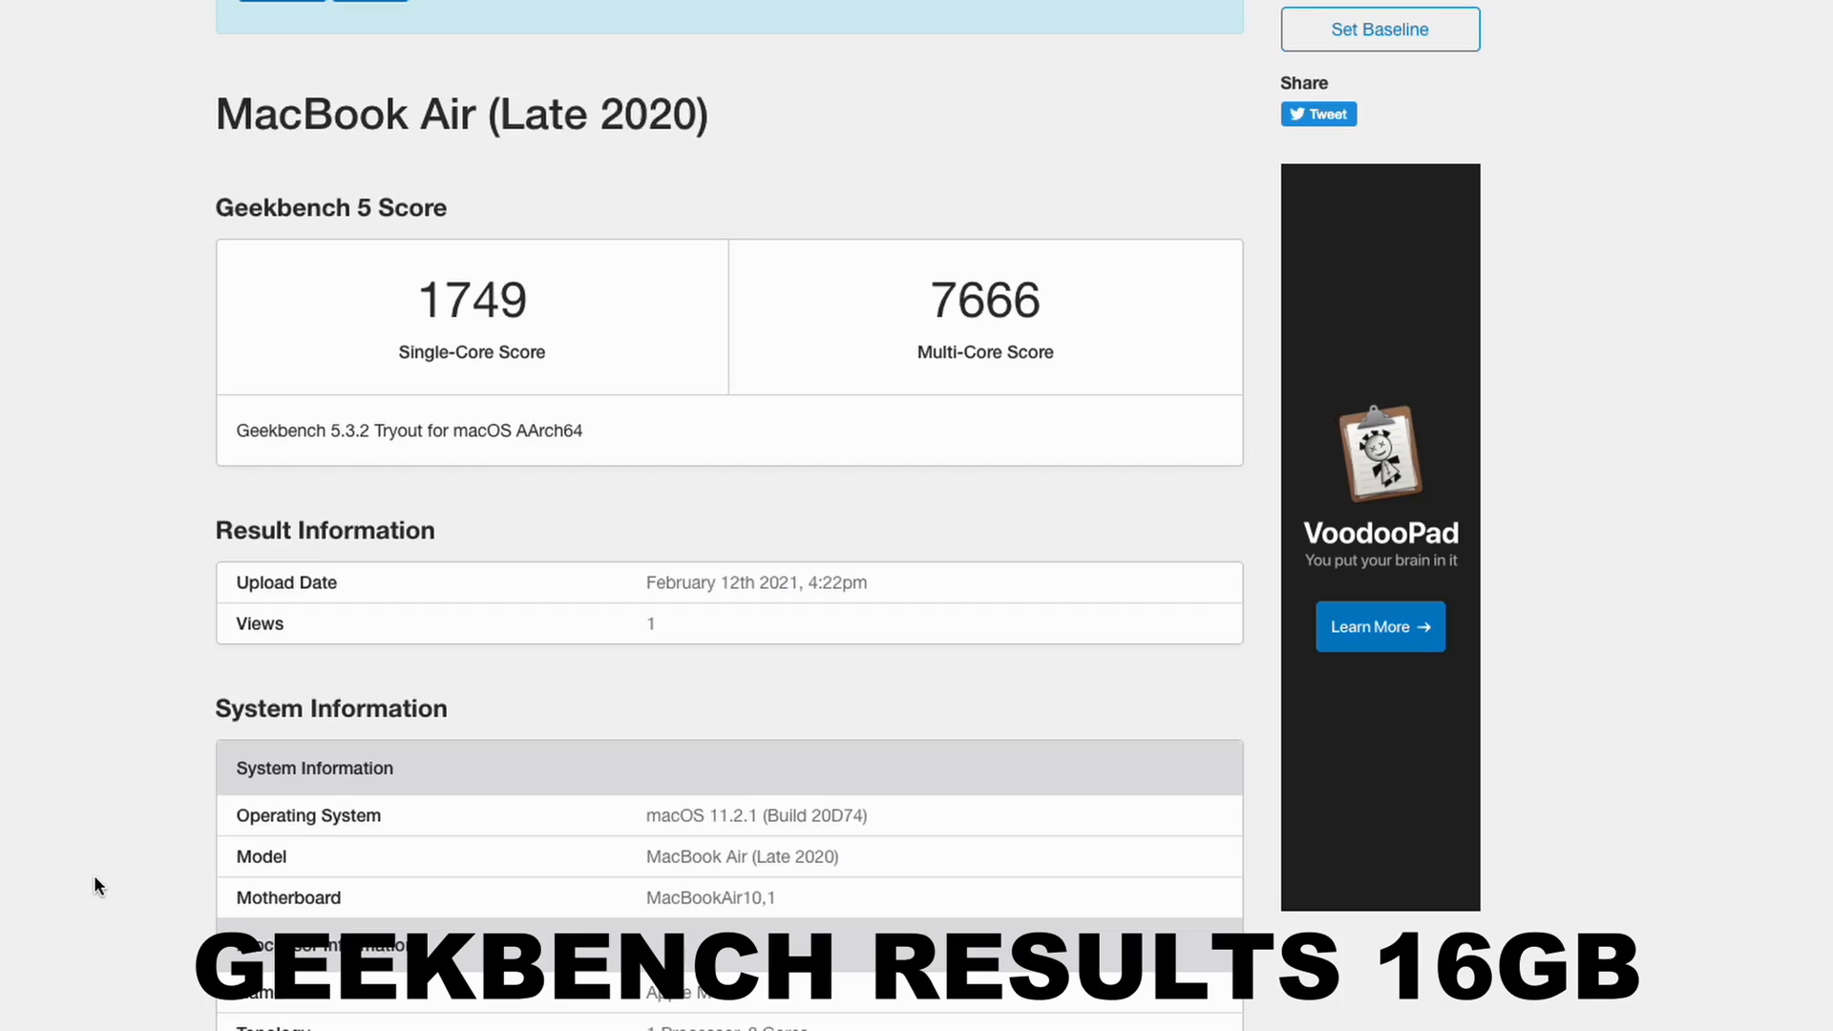
# Scroll the 16GB result past System Information to the Multi-Core test list and back toward the headline scores.
pyautogui.scroll(-3)
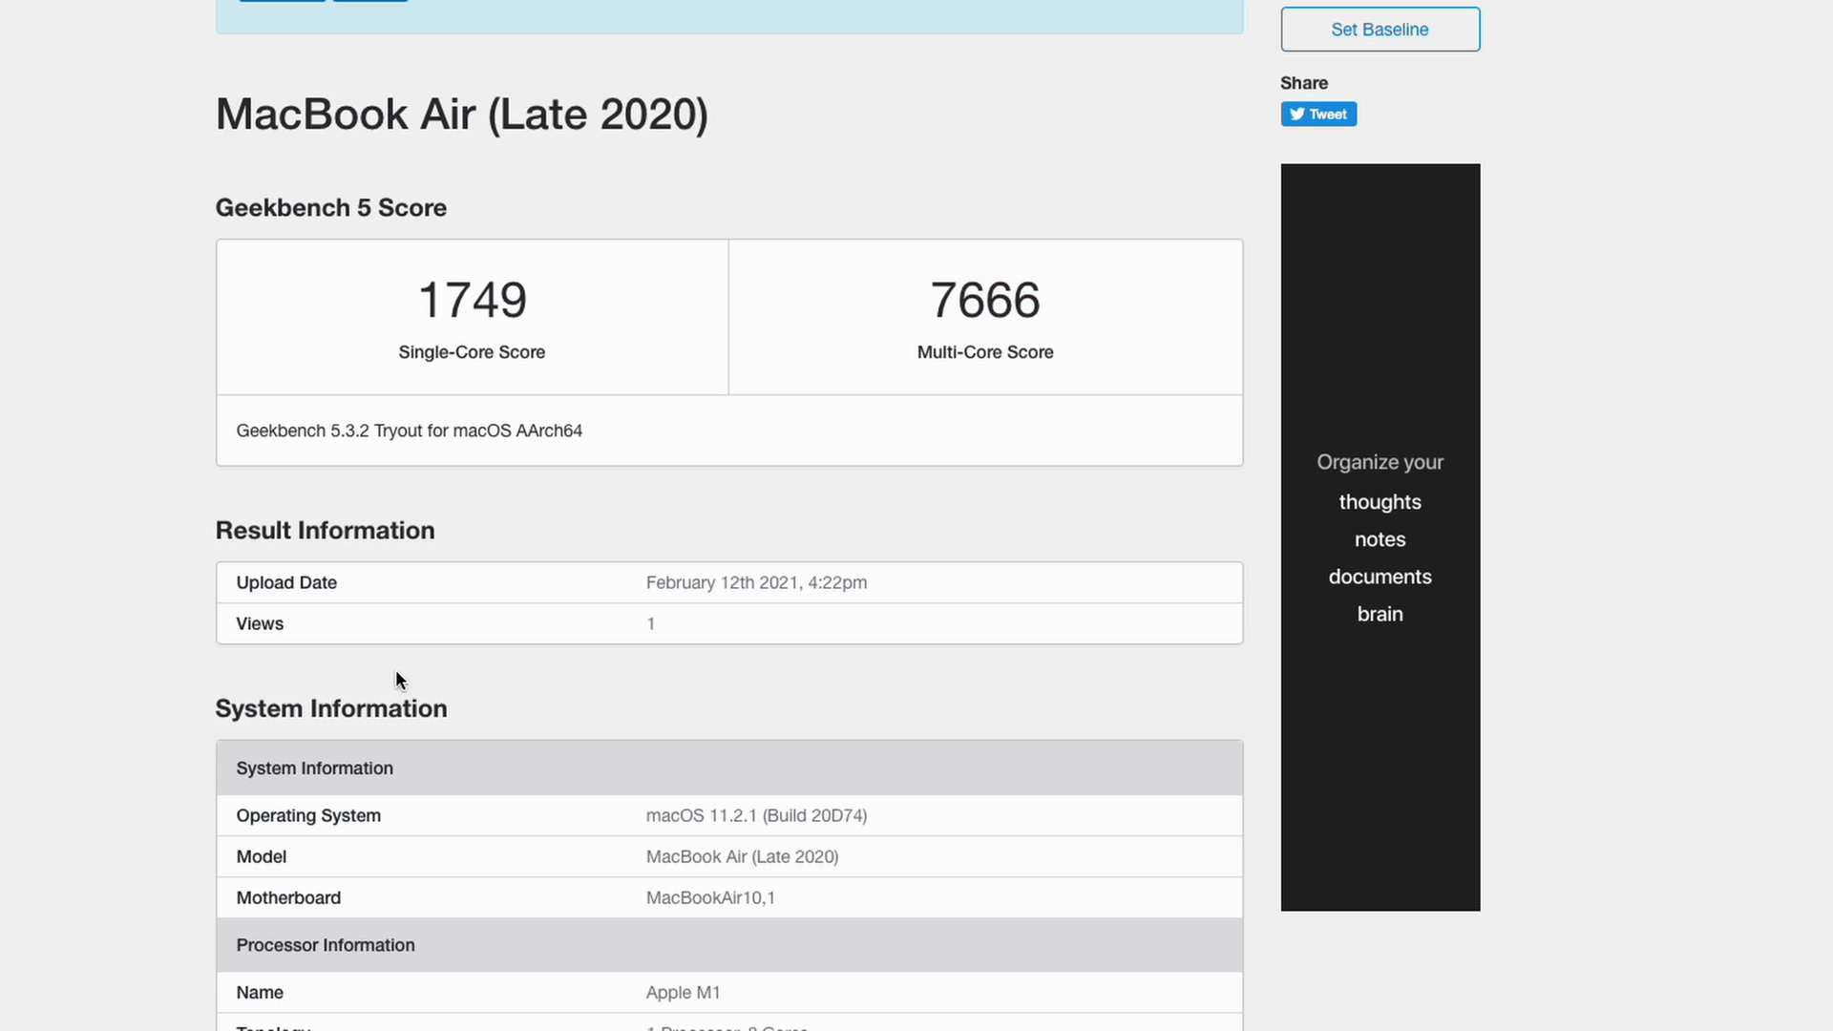
pyautogui.scroll(-3)
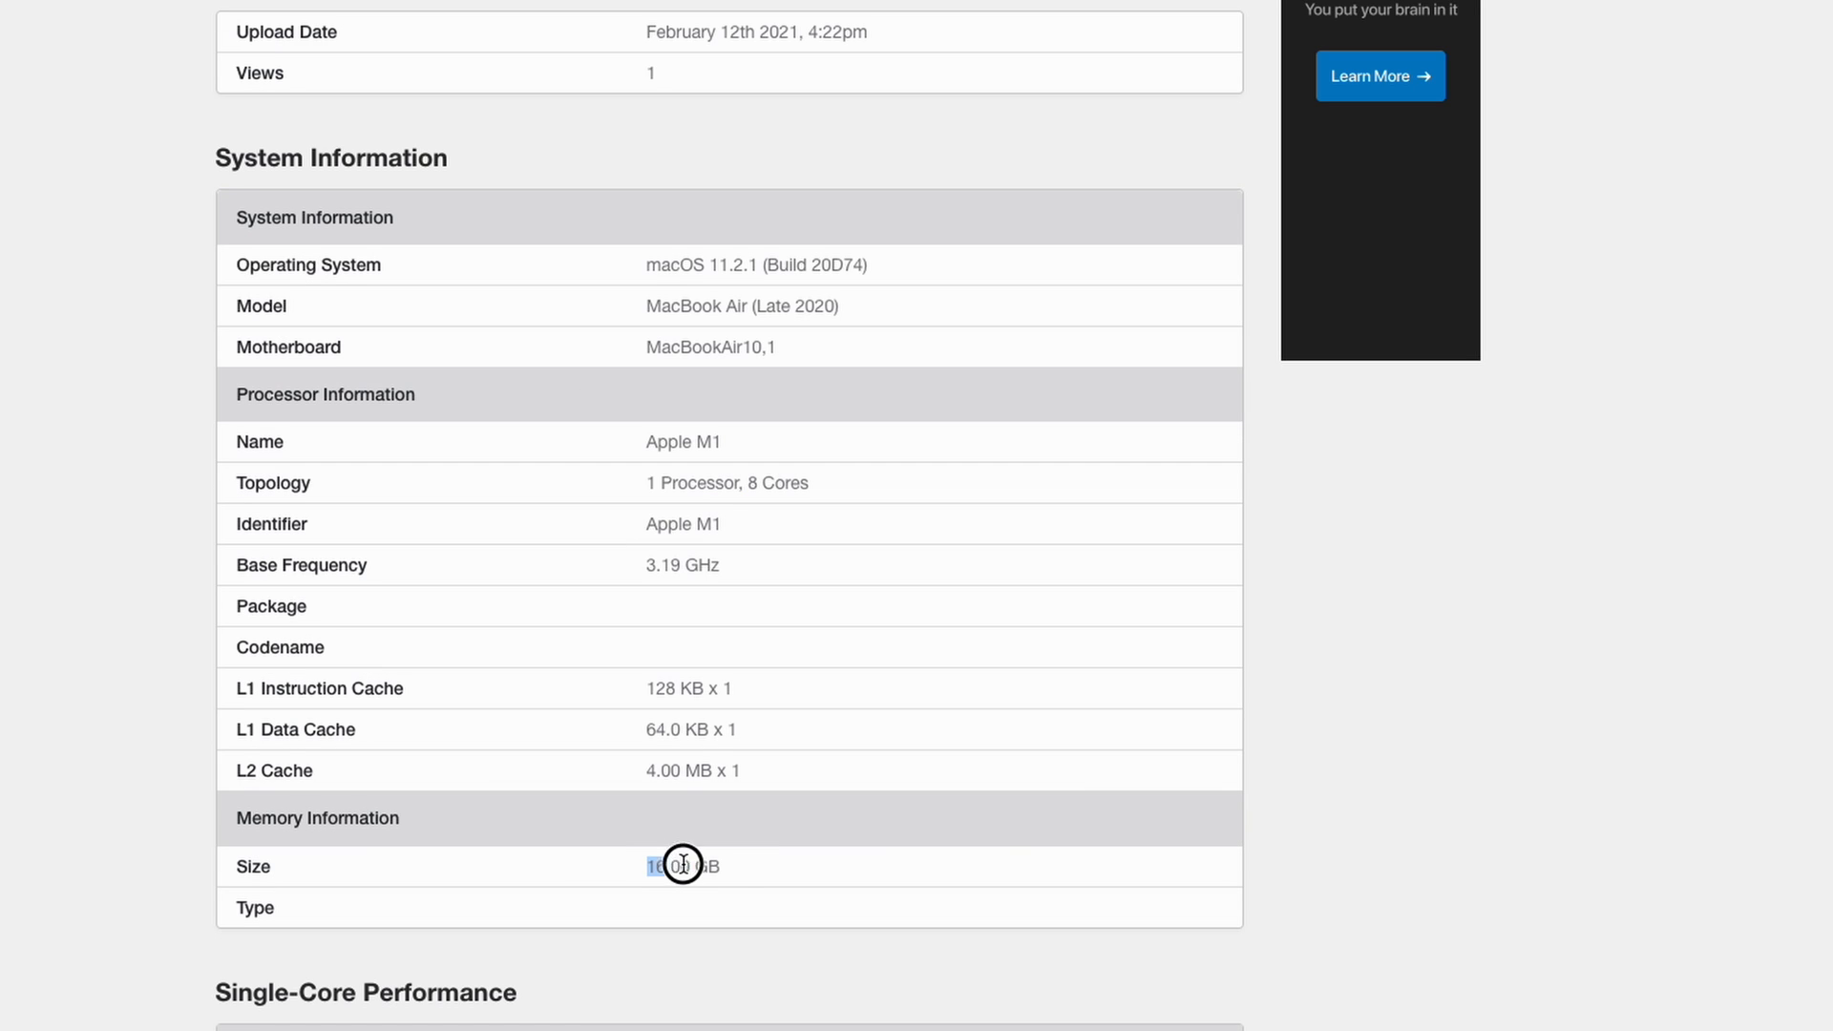
pyautogui.scroll(-3)
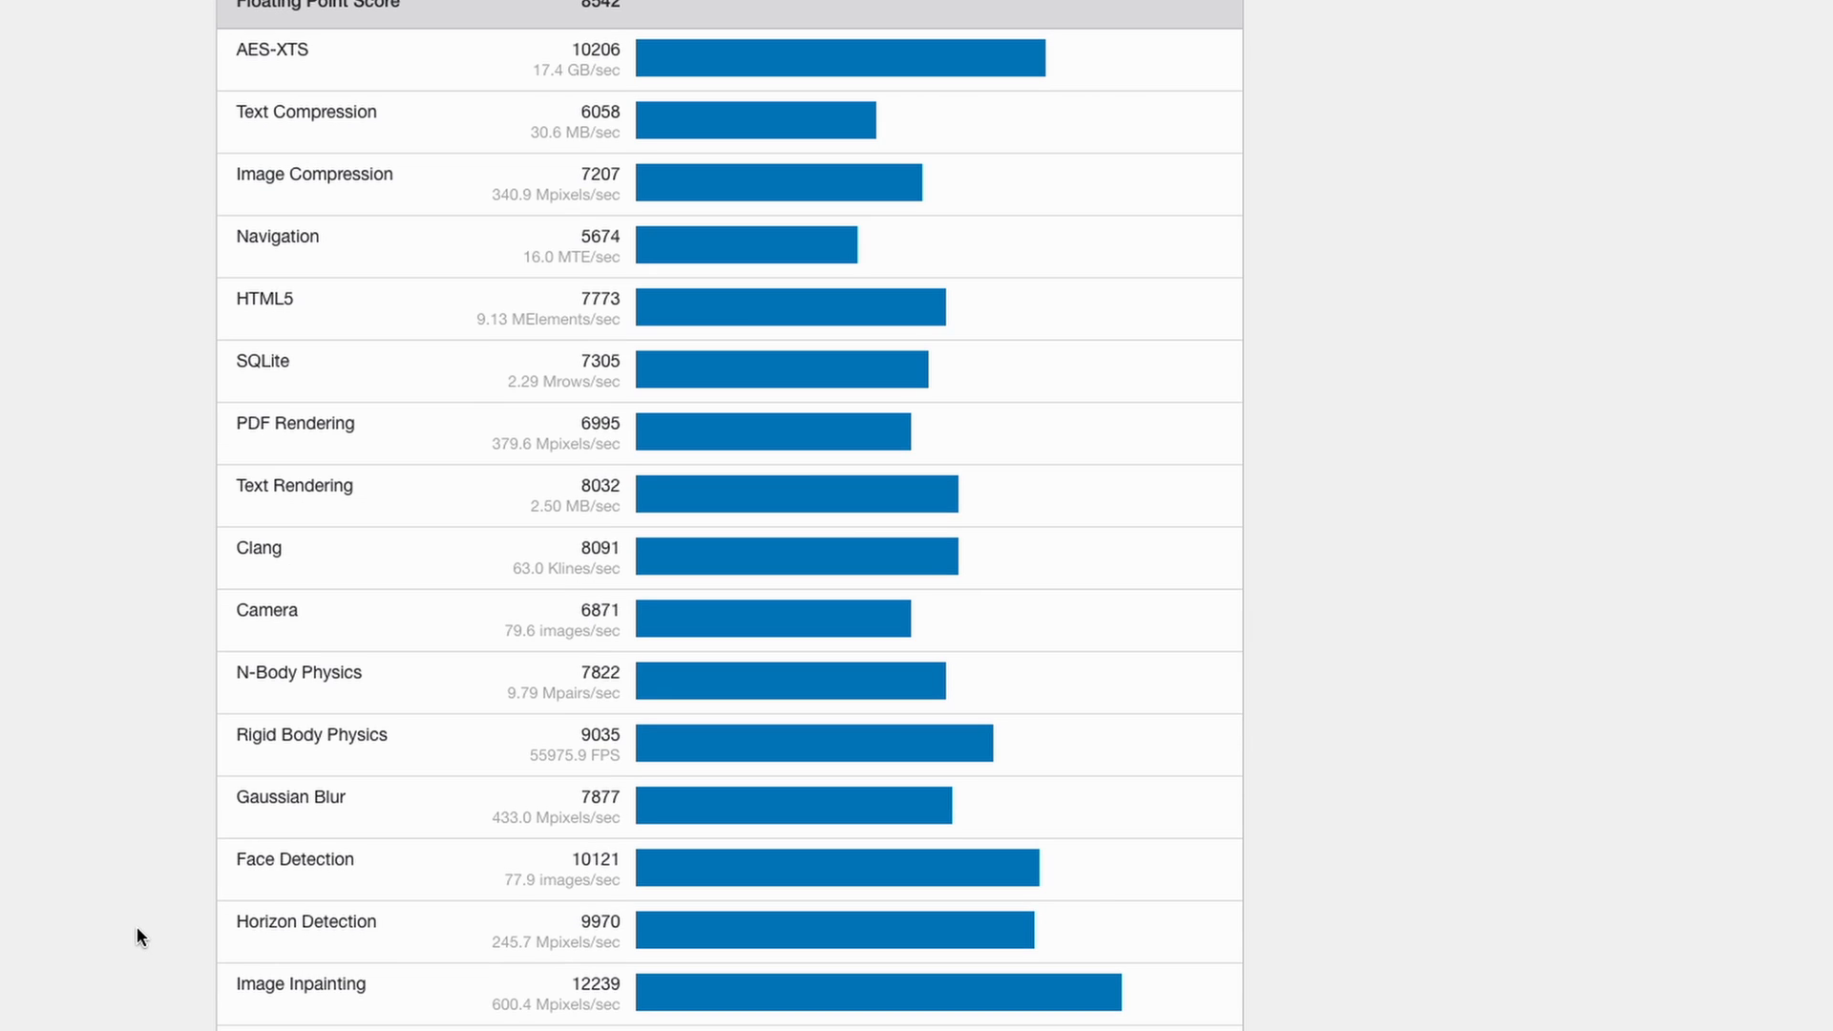
pyautogui.scroll(3)
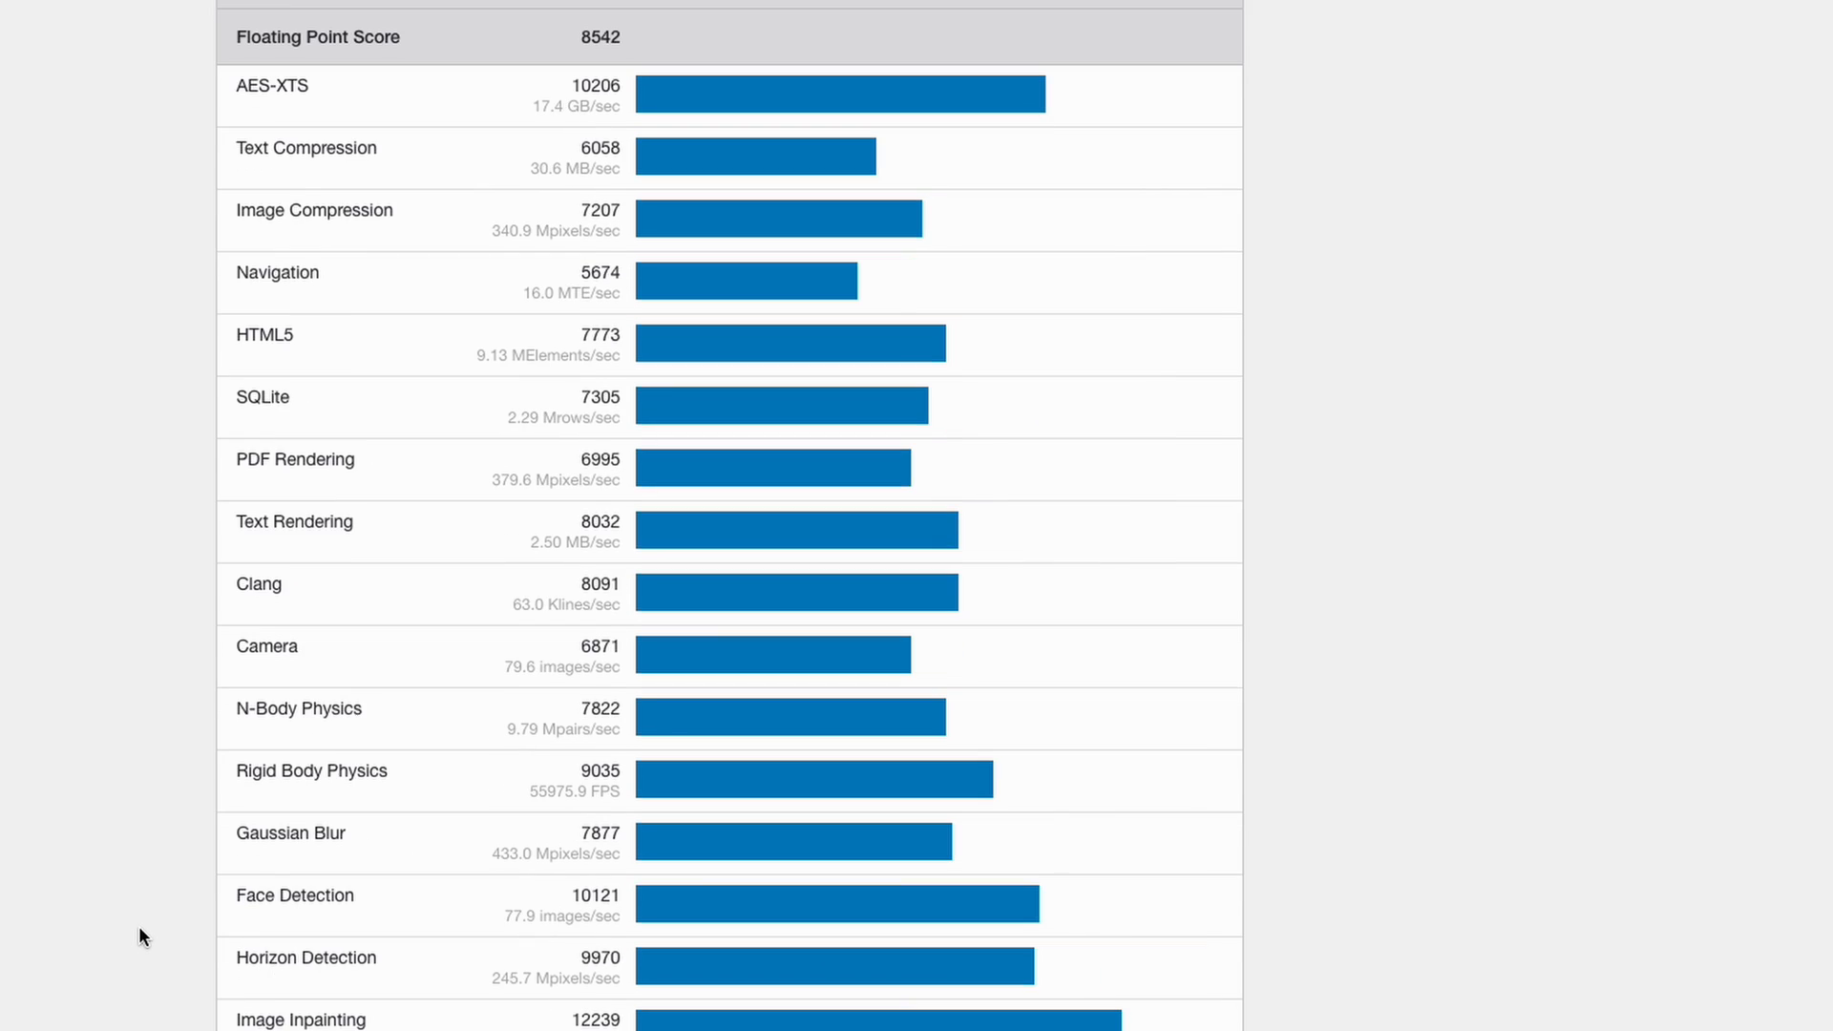
pyautogui.scroll(3)
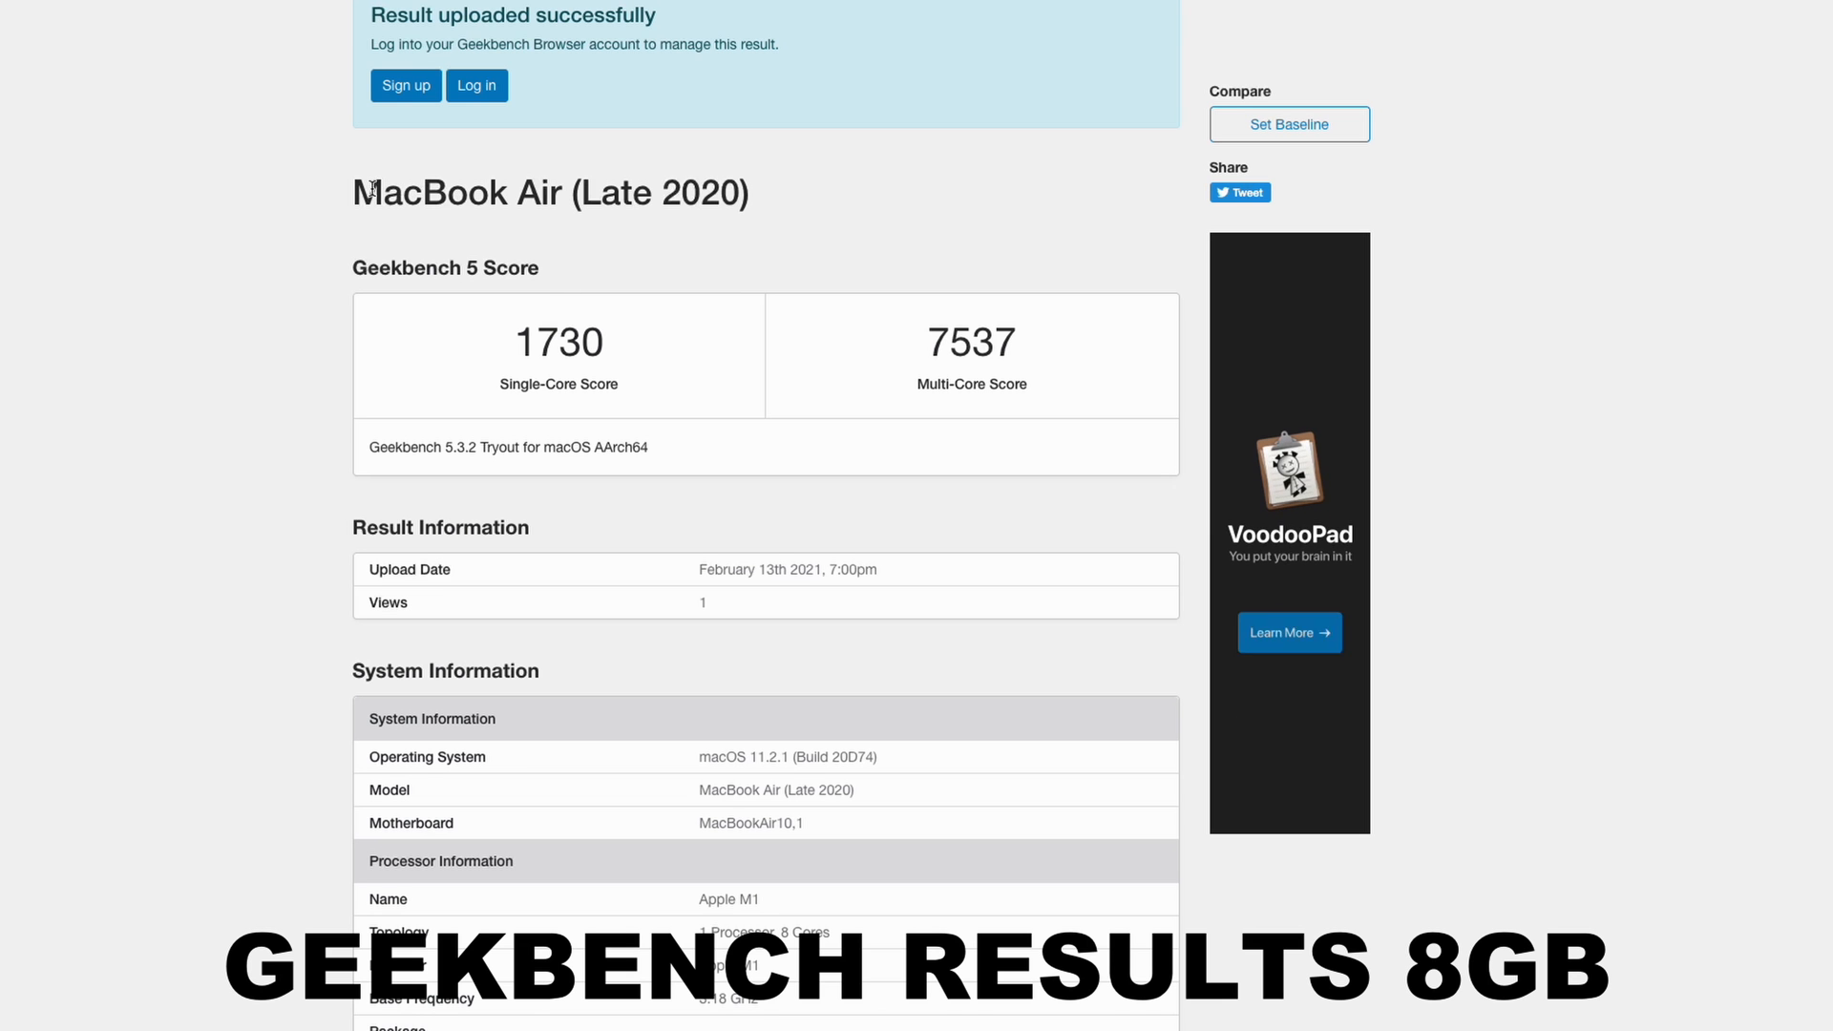
# Highlight the 8GB result's 1730 single-core score, then scroll through memory info and performance tables to the footer.
pyautogui.doubleClick(571, 342)
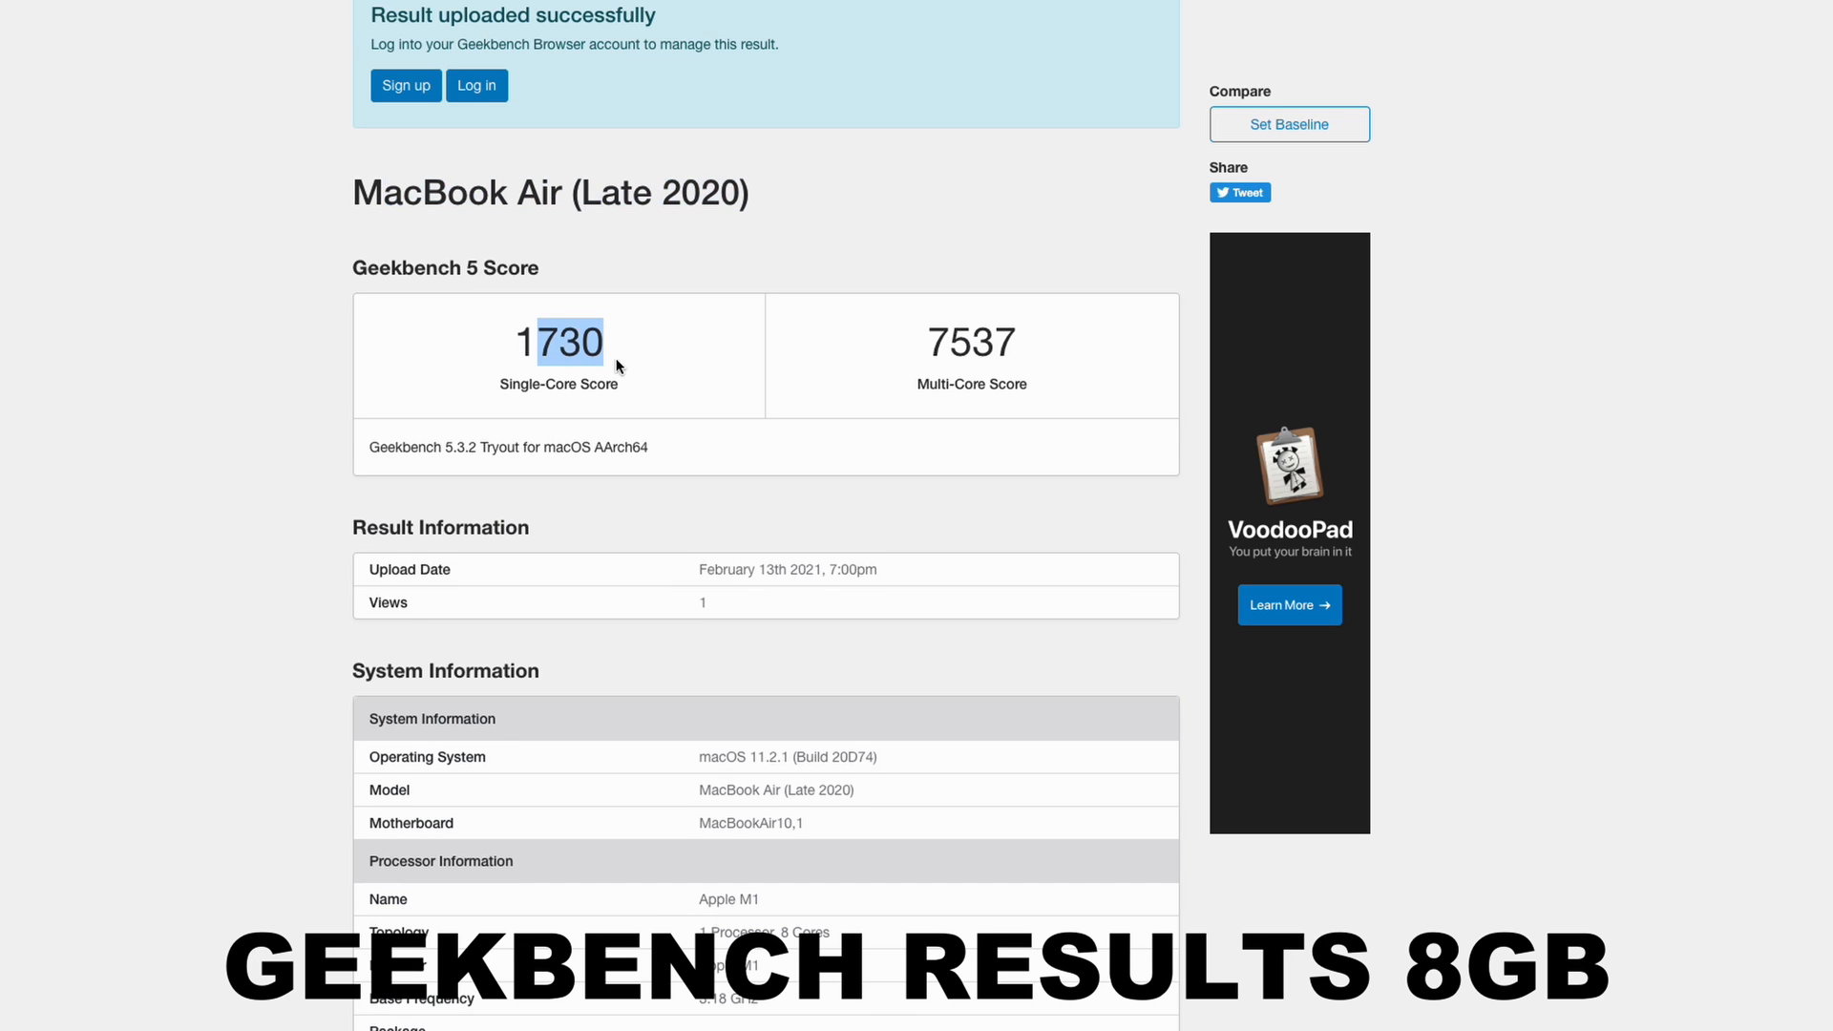
pyautogui.scroll(-3)
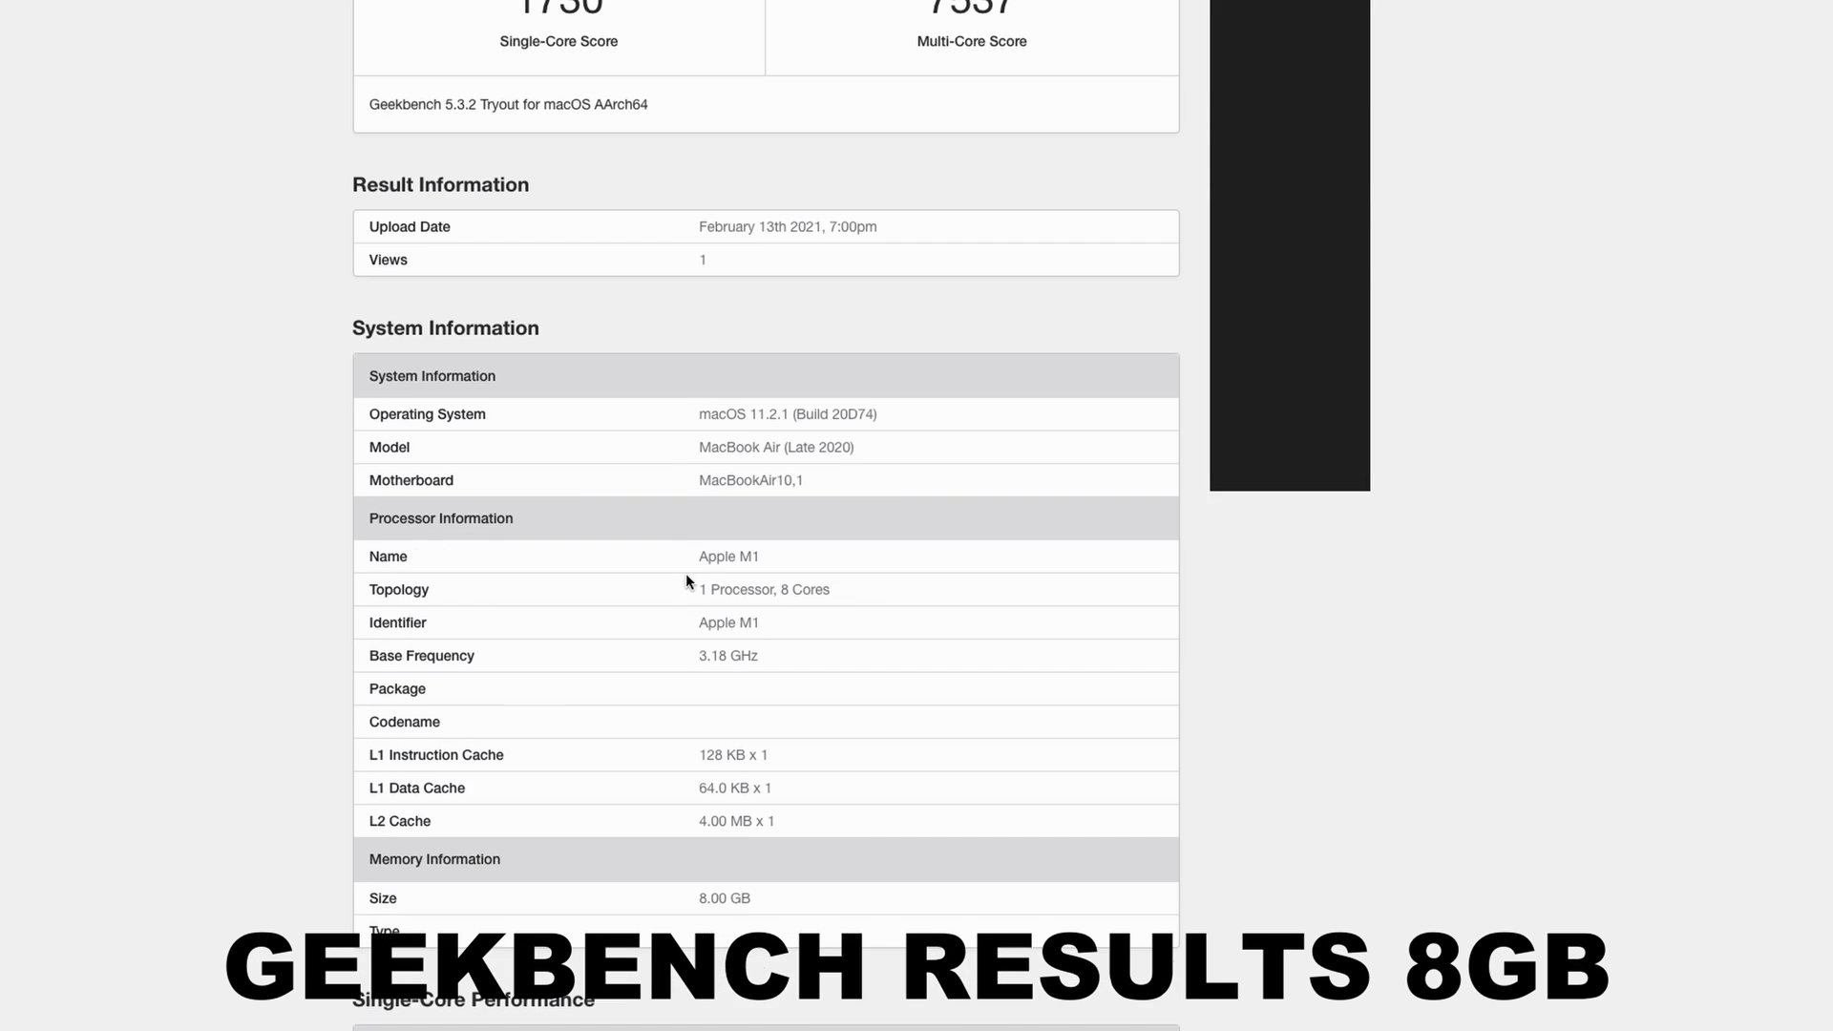
pyautogui.scroll(-3)
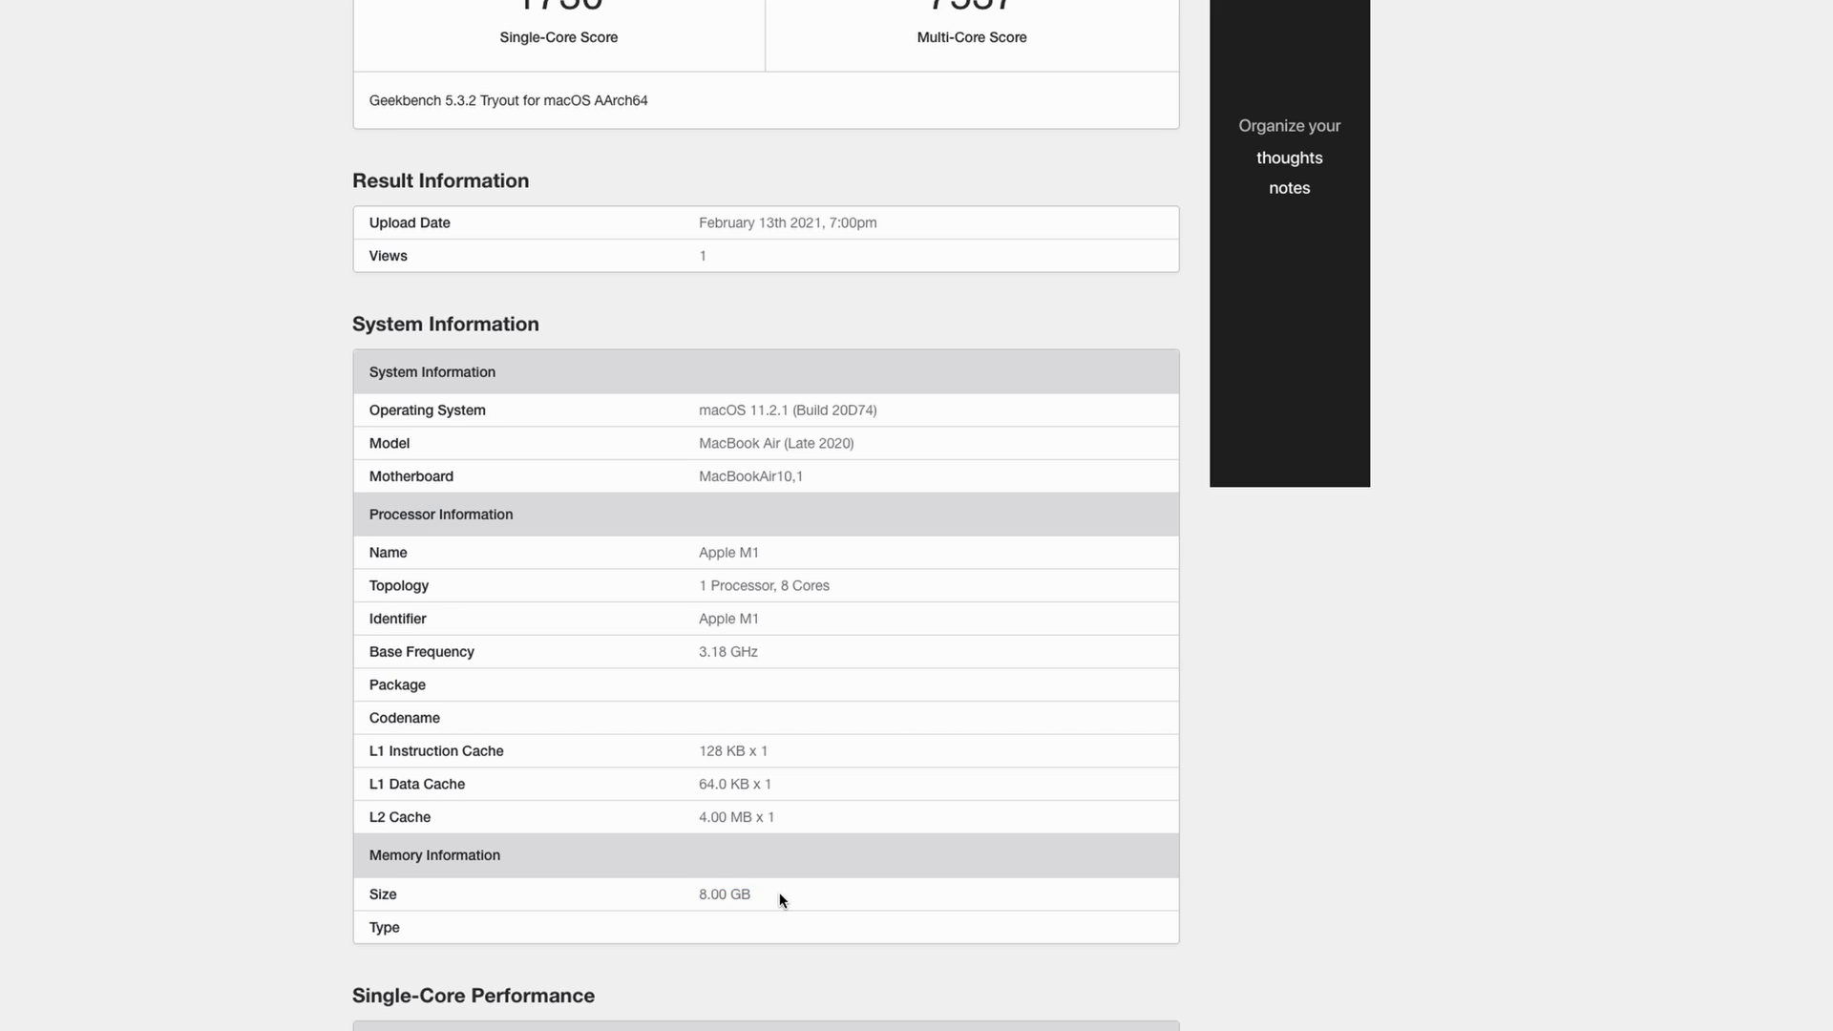
pyautogui.scroll(-3)
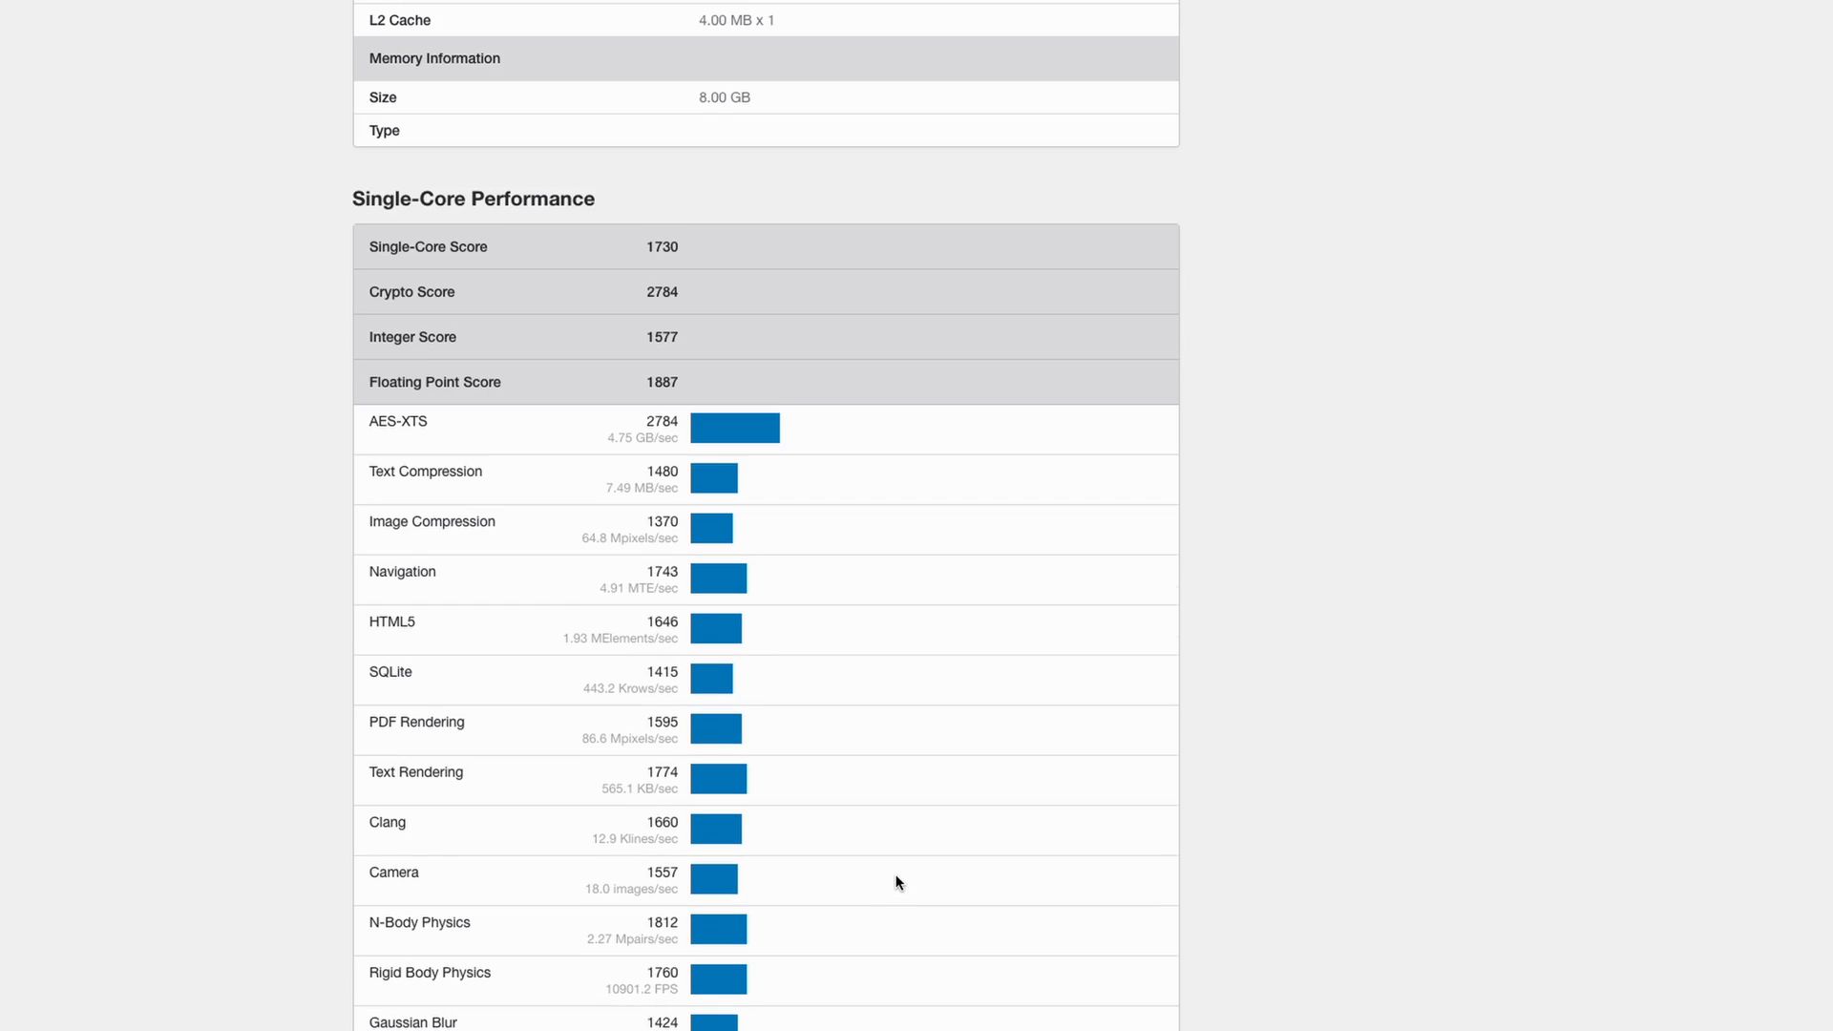
pyautogui.scroll(-3)
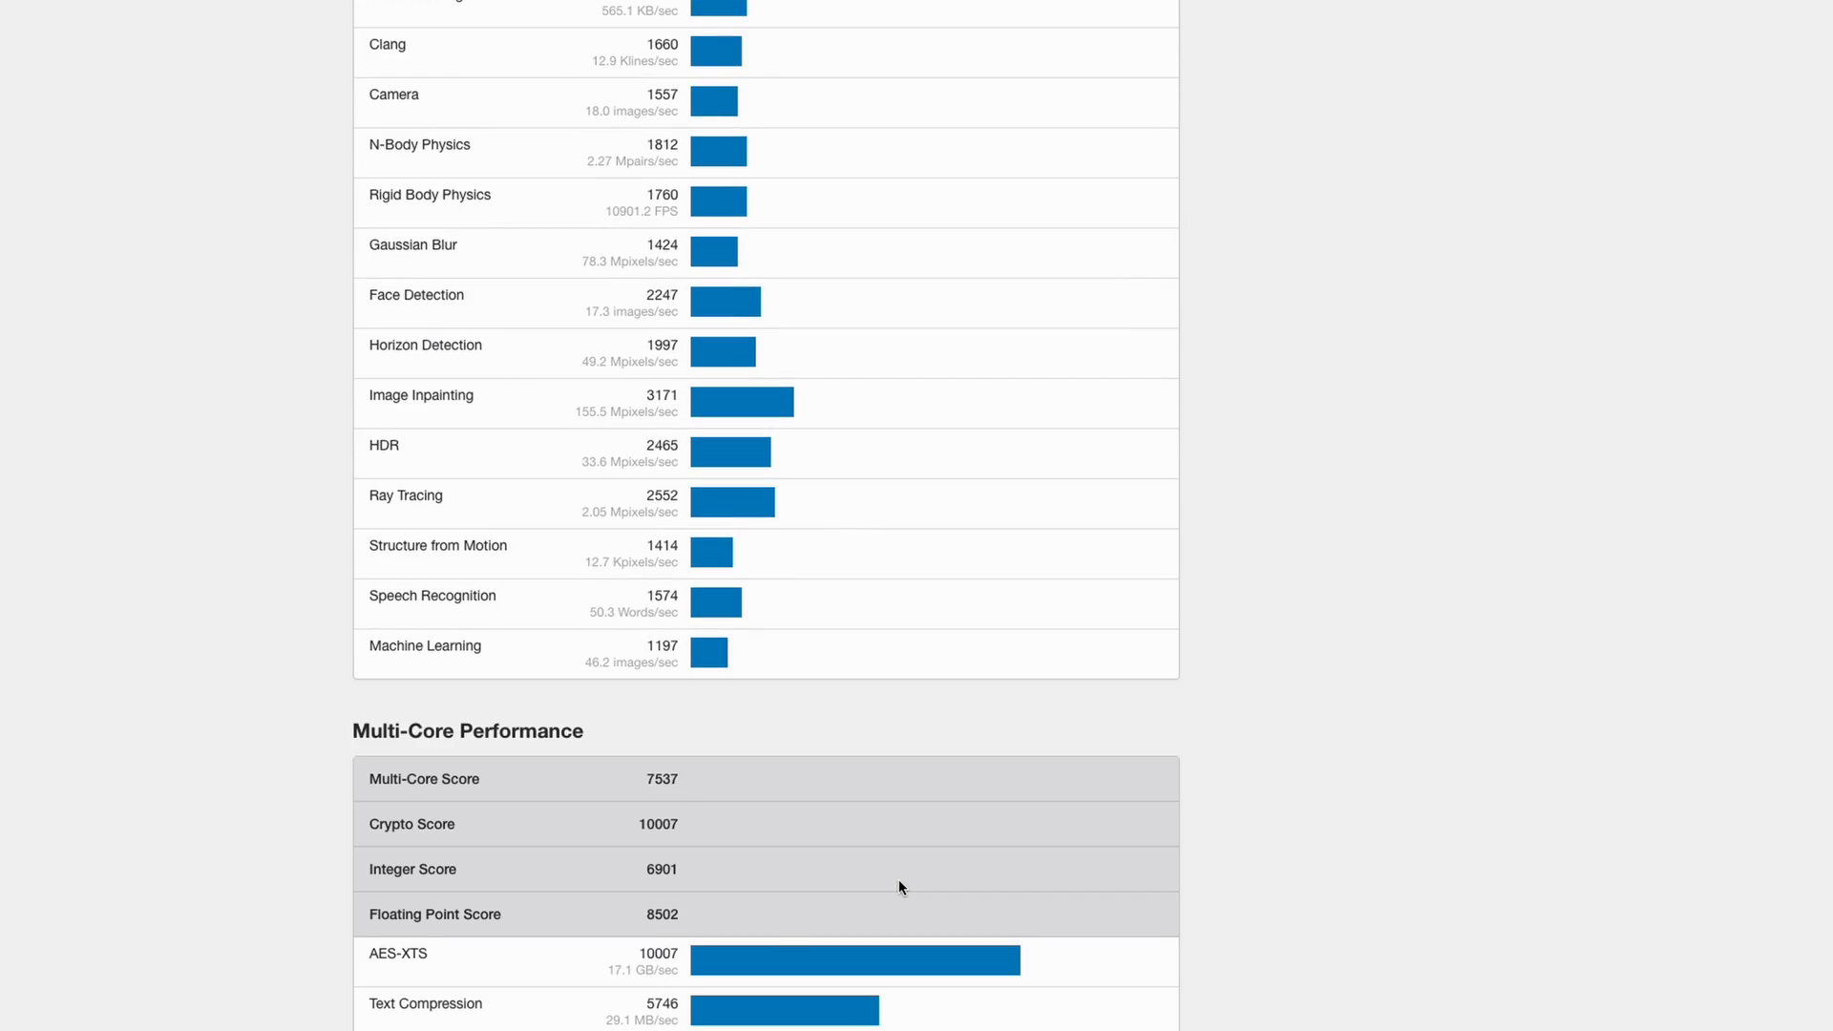
pyautogui.scroll(-3)
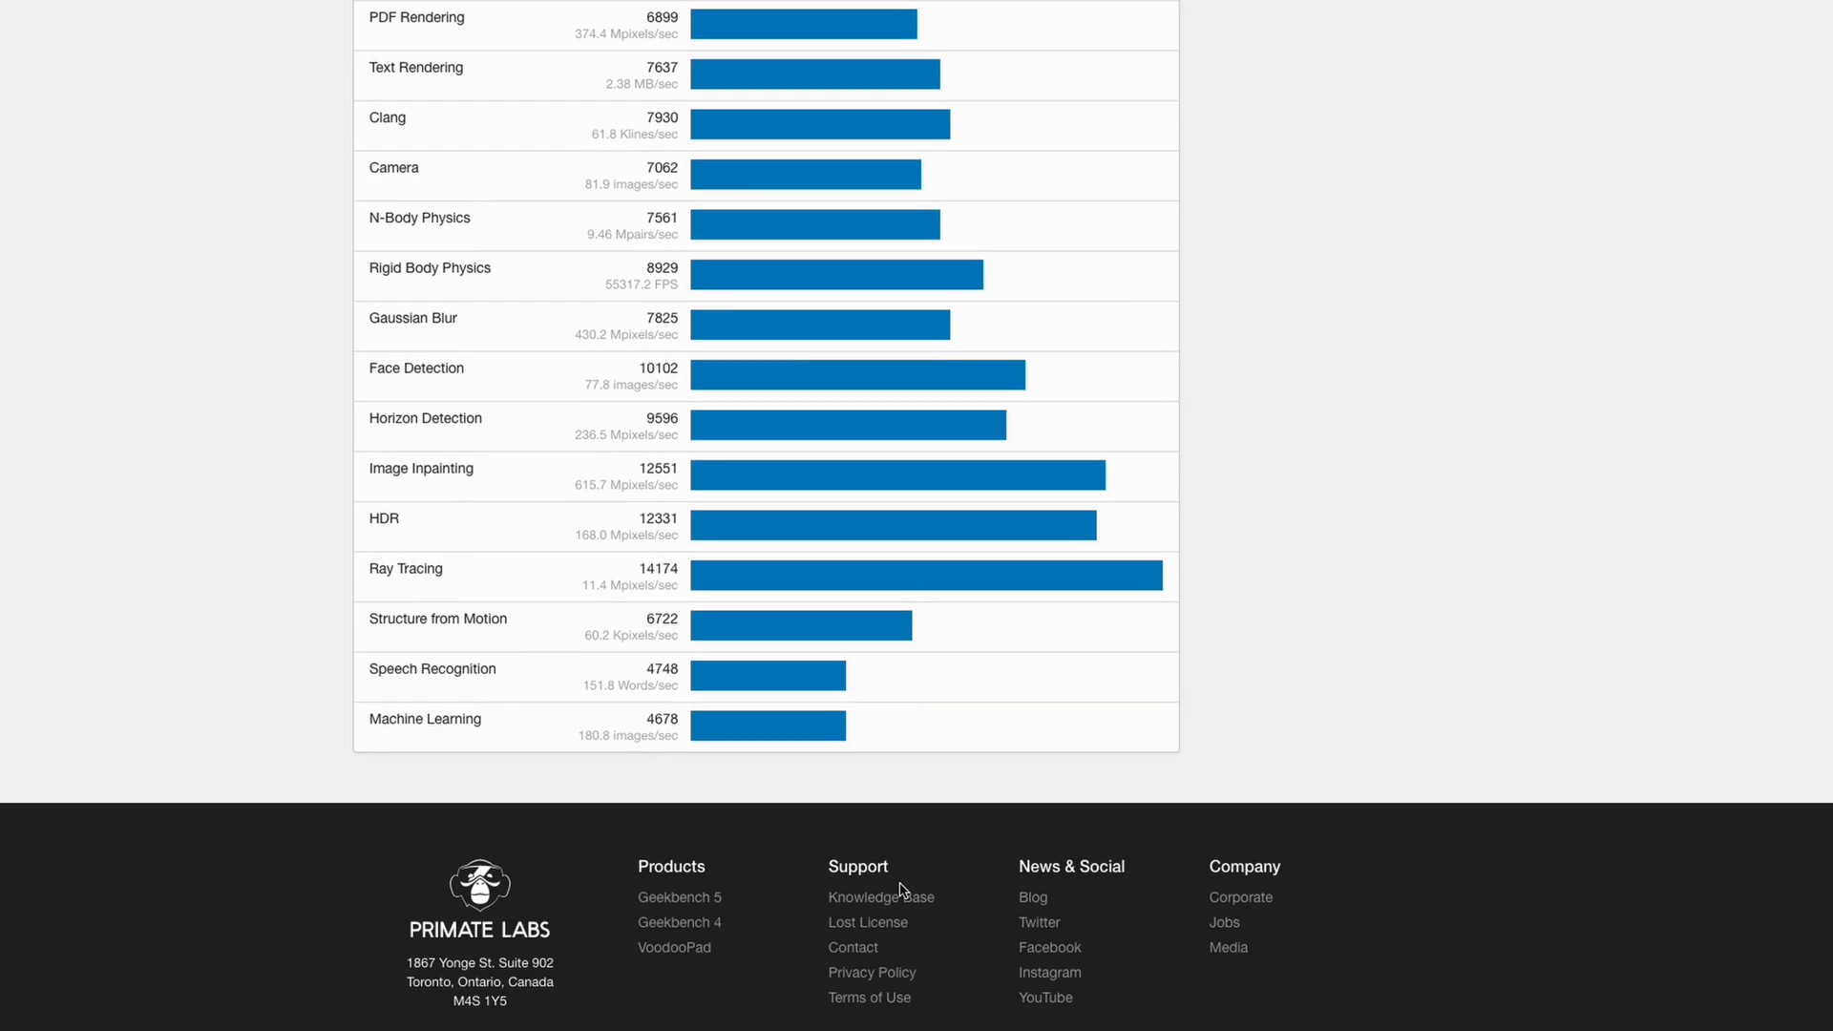
pyautogui.scroll(3)
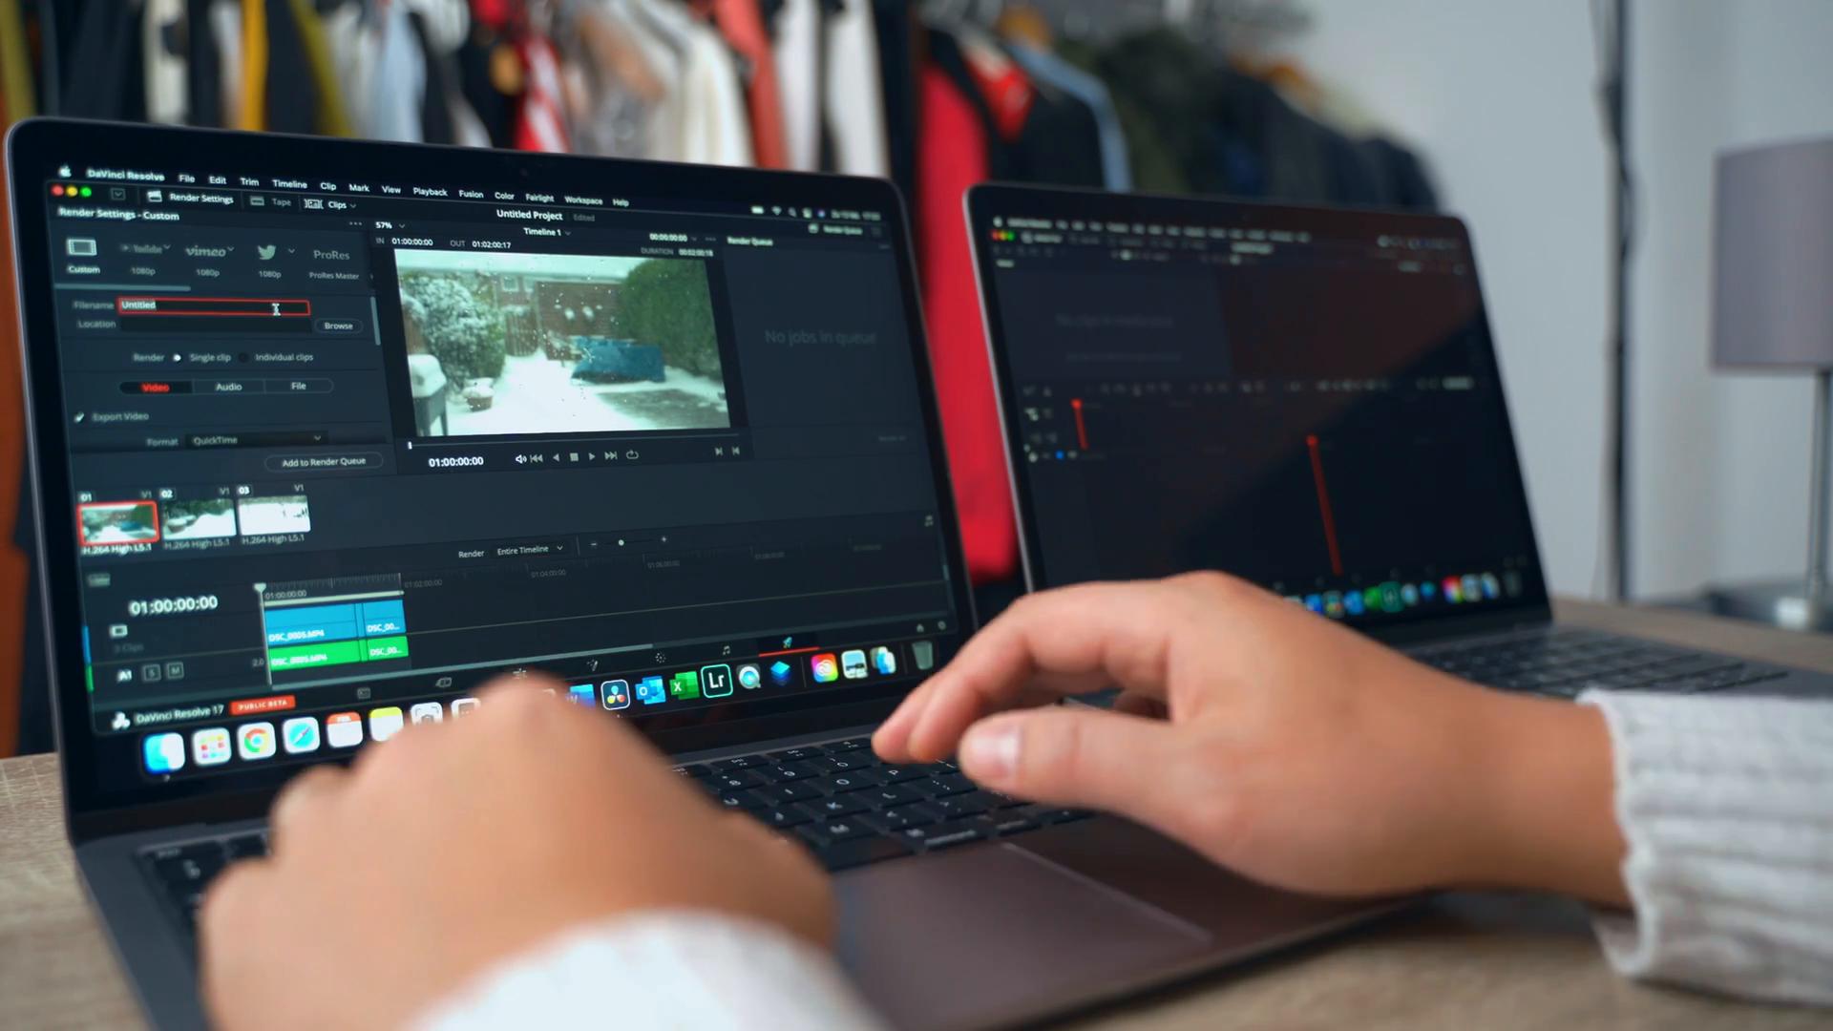
# Name the render output file 'Nikon Z' in the Deliver page Render Settings.
pyautogui.write('Nikon Z')
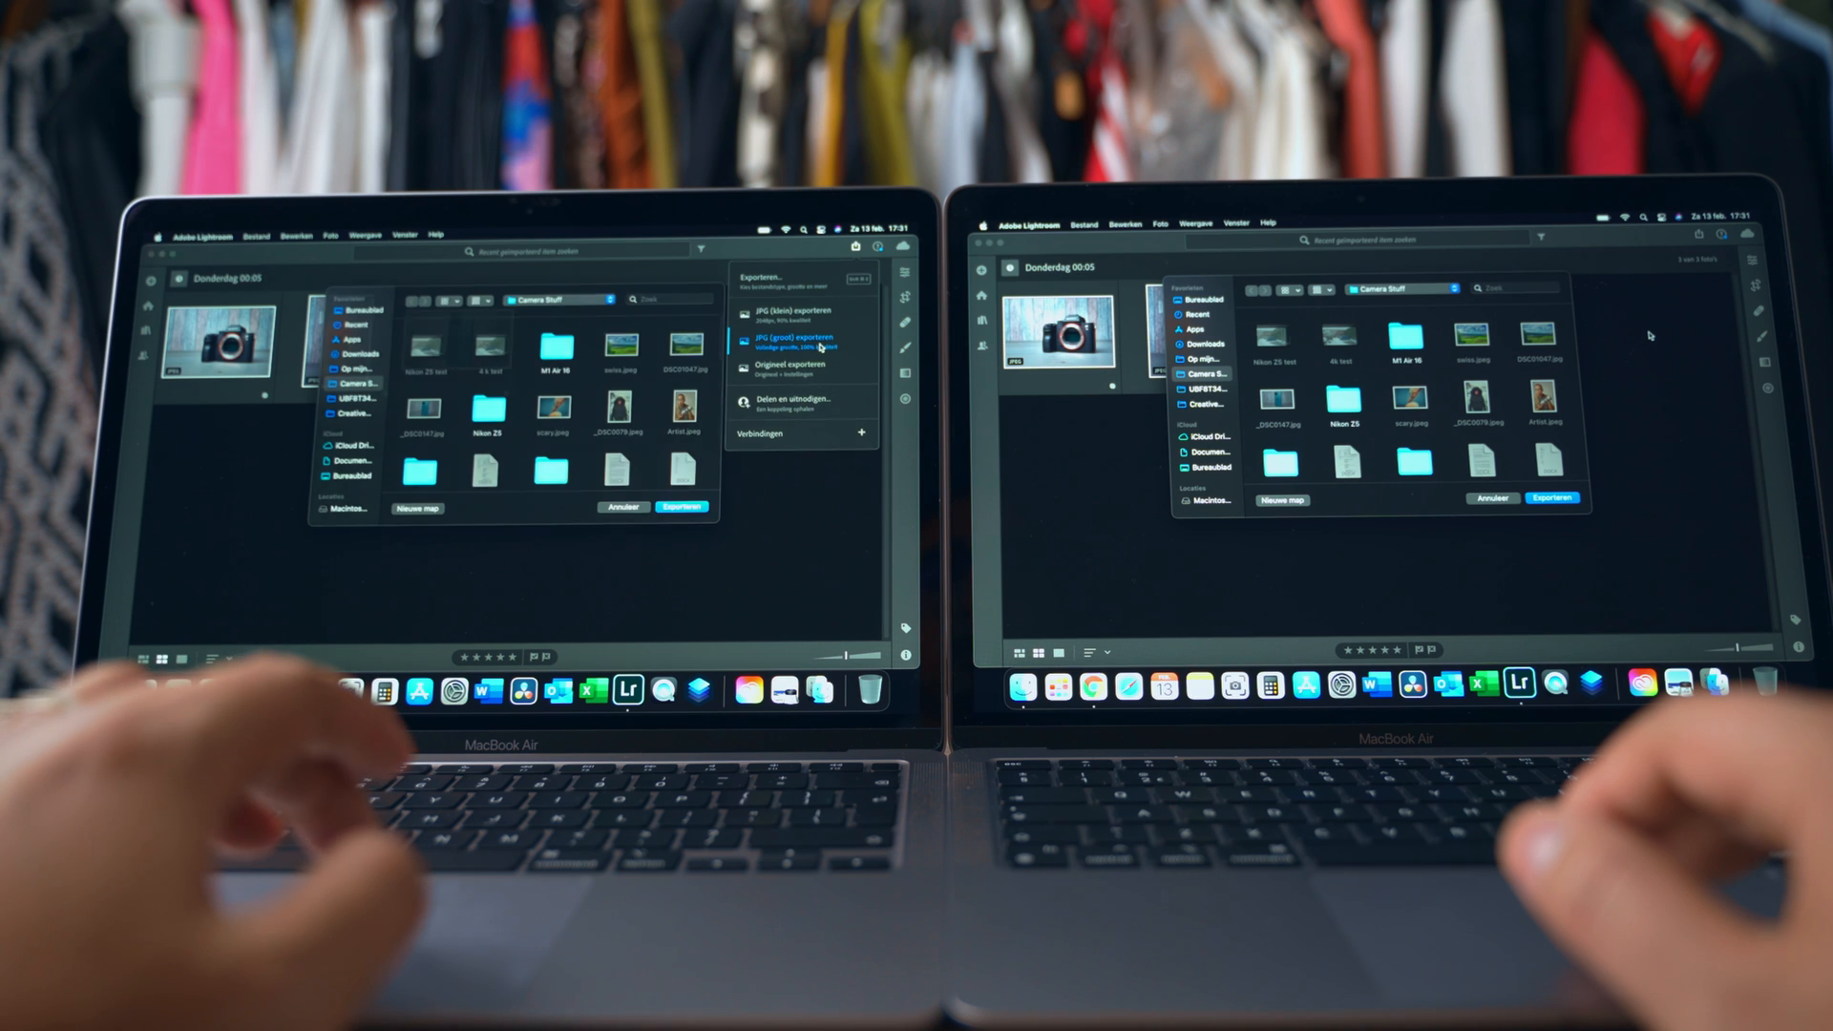
# Choose the JPG (groot) exporteren option for the camera photo export.
pyautogui.click(683, 507)
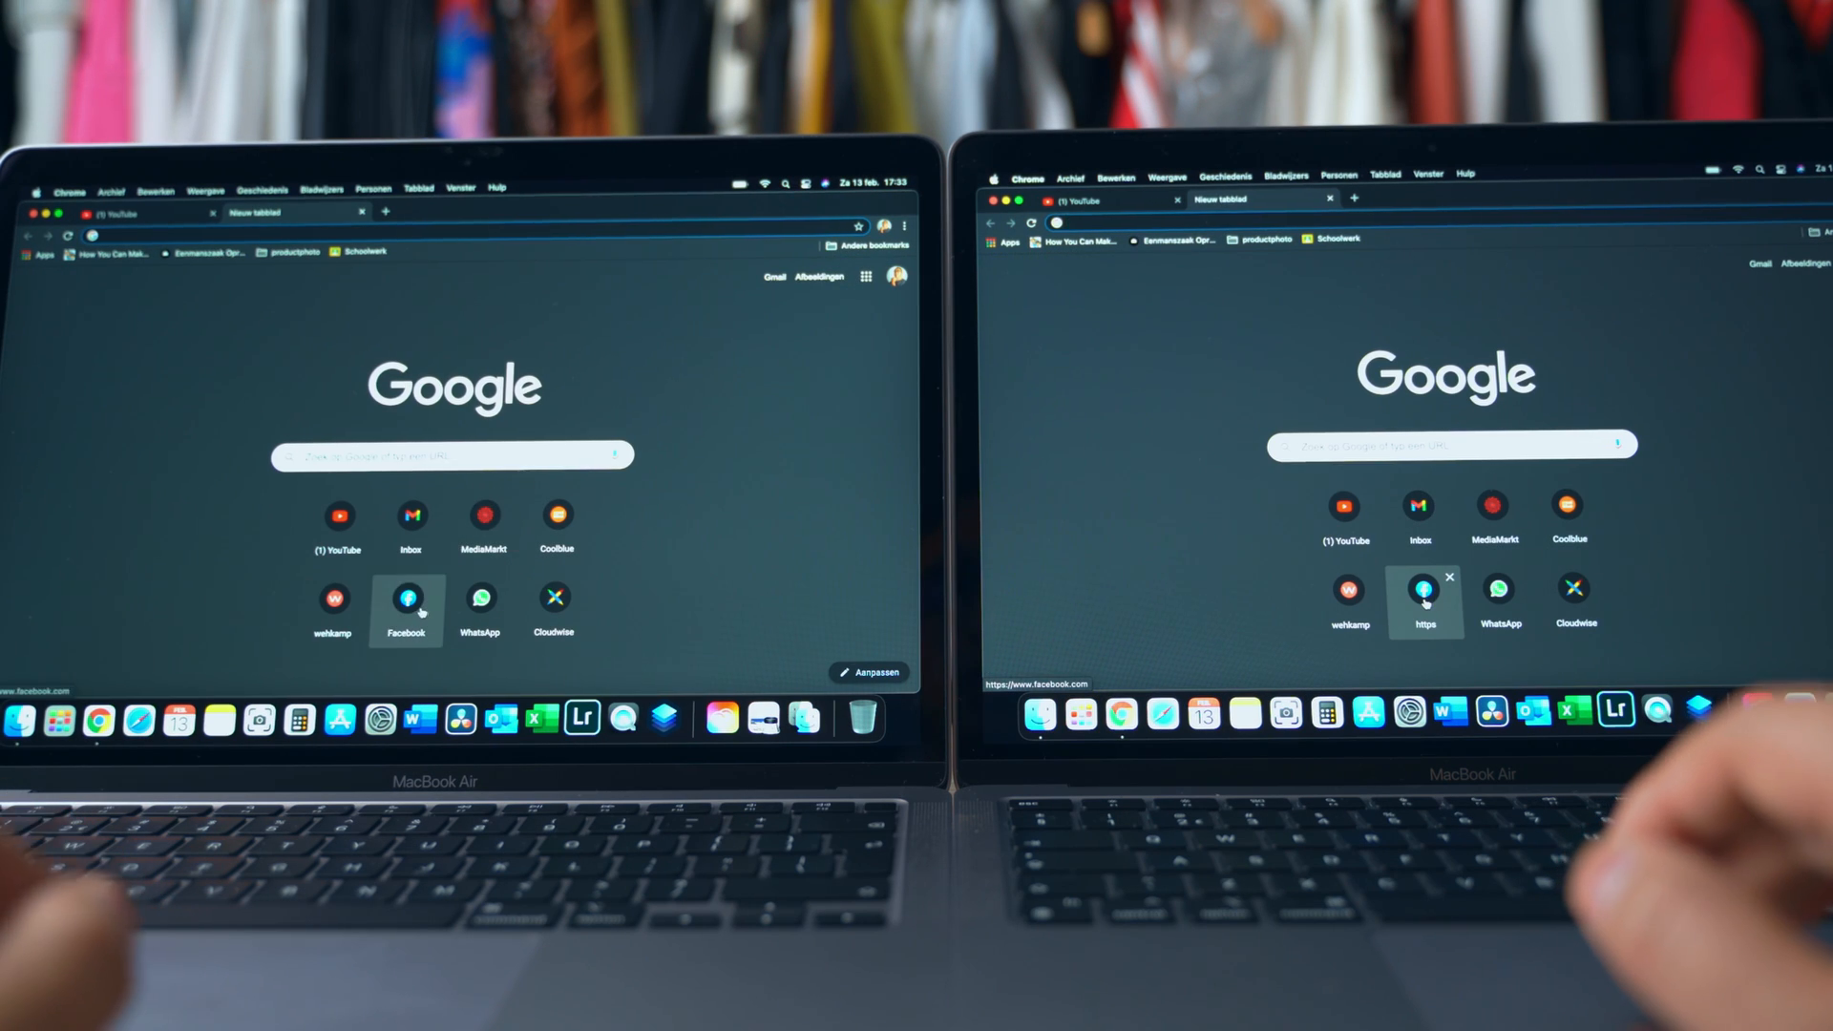
# Open Facebook from the shortcuts on Chrome's new tab page.
pyautogui.click(405, 598)
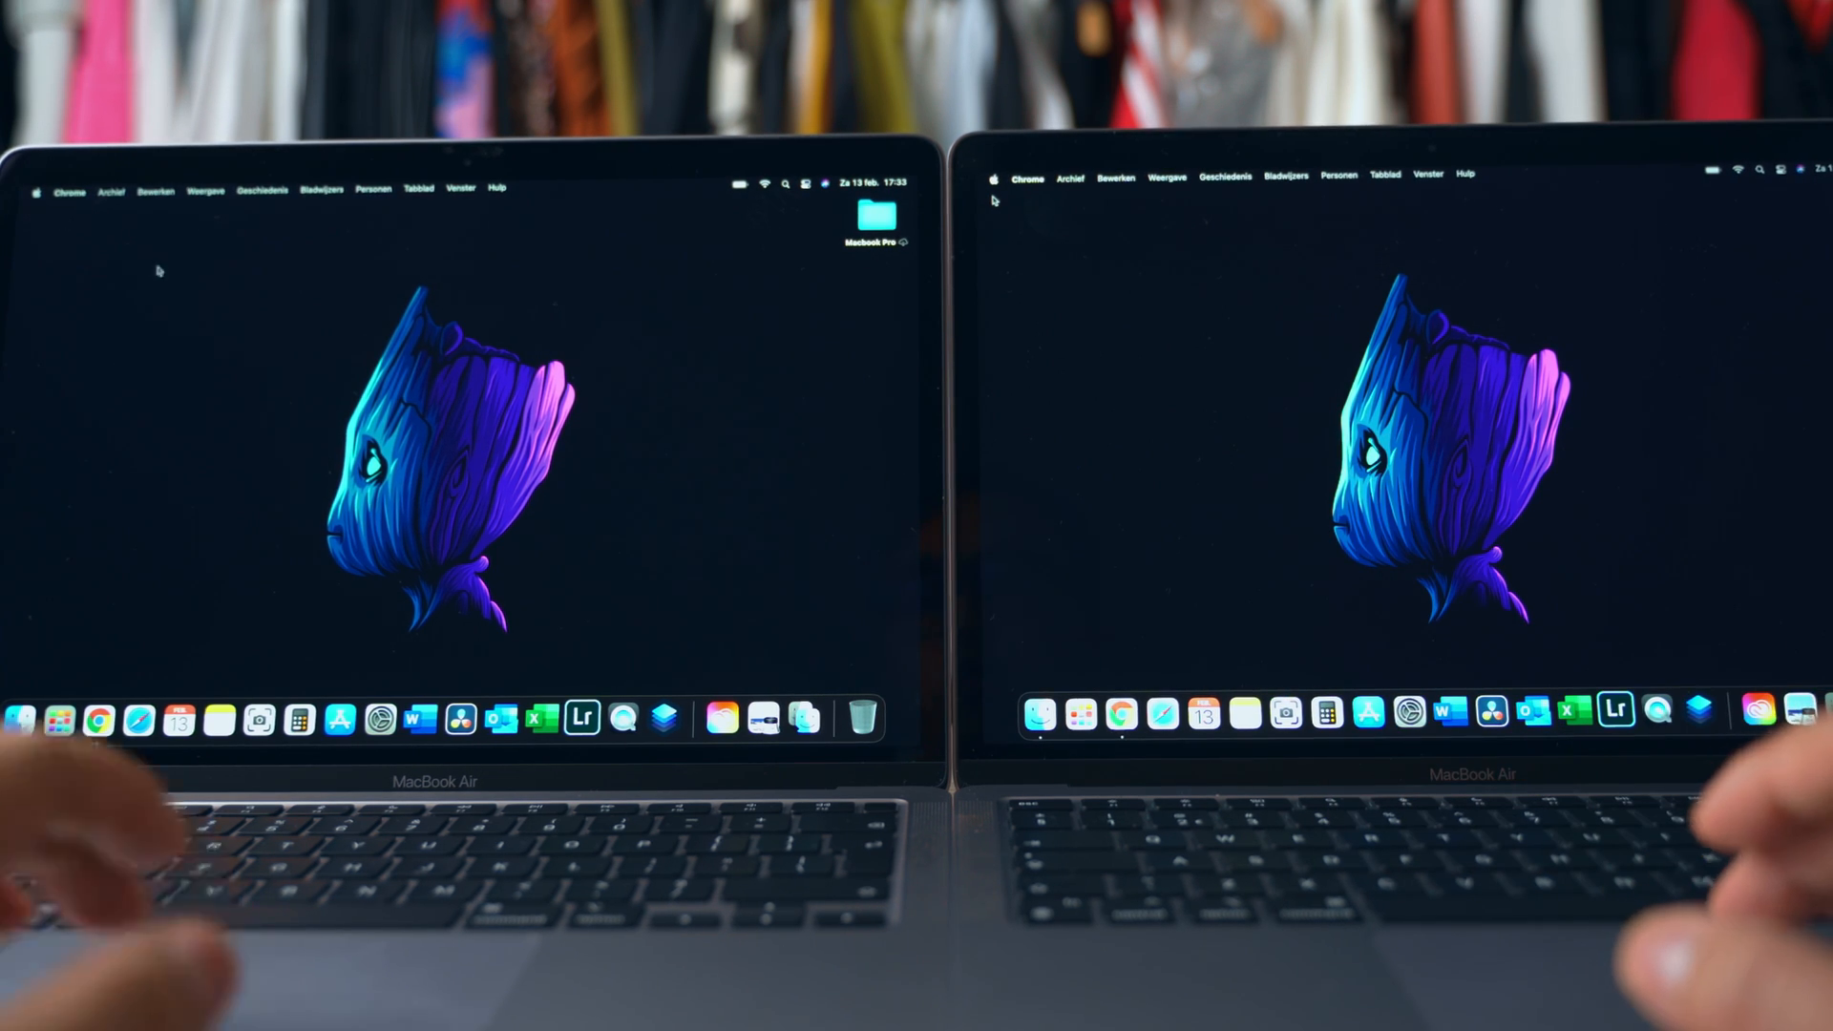
pyautogui.moveTo(308, 437)
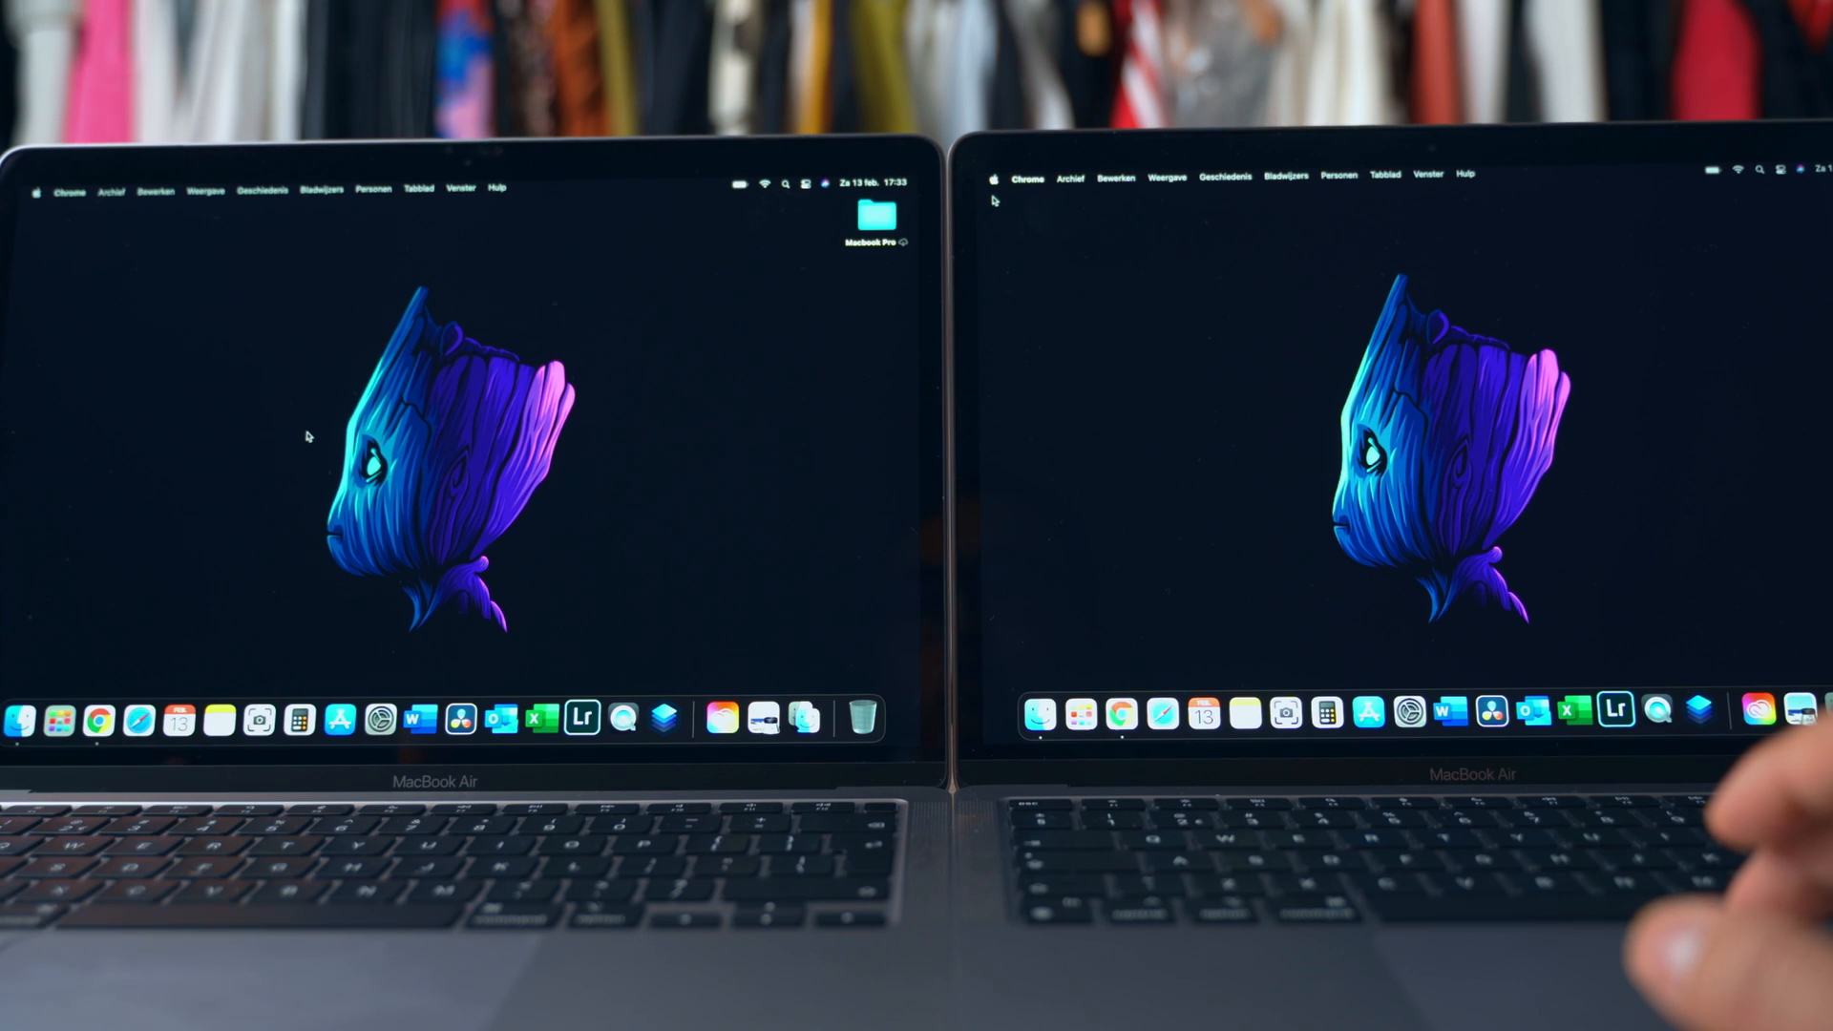